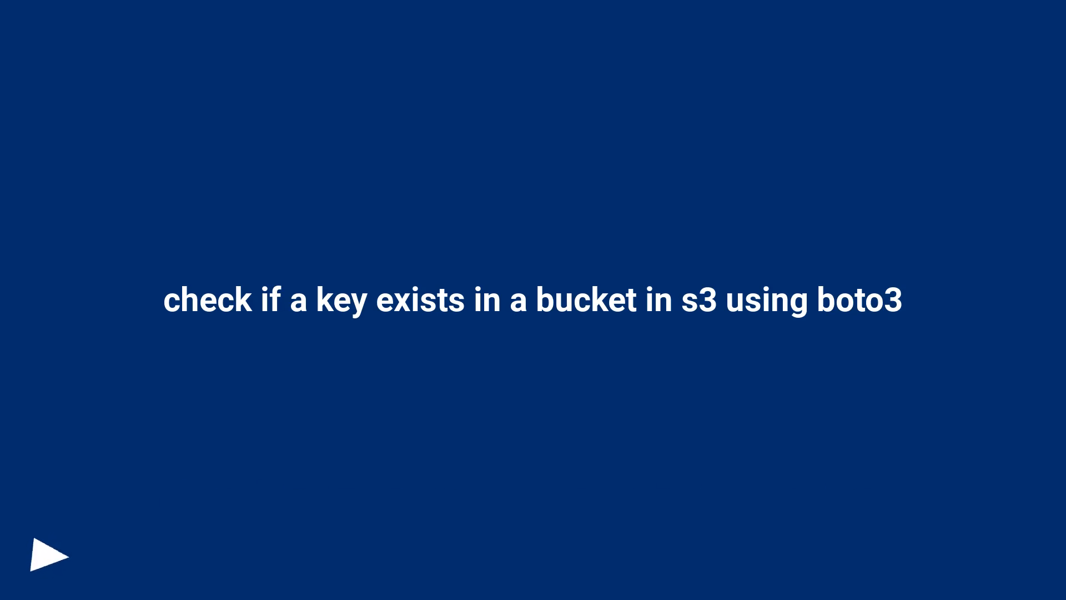
# Step: Advance slide by slide until the full boto3 S3 key-existence question is shown
pyautogui.click(49, 555)
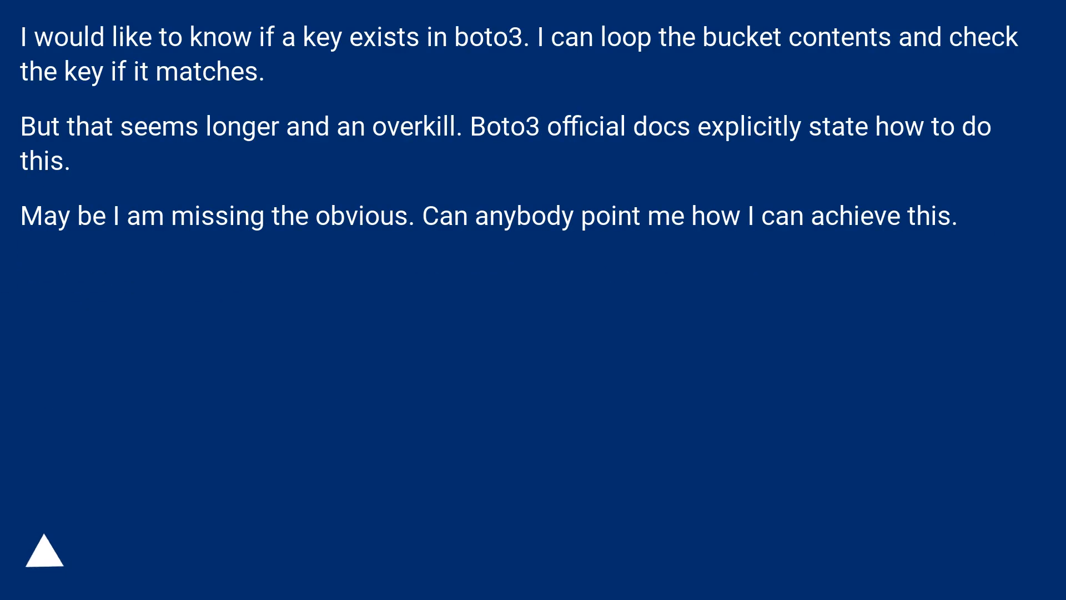
pyautogui.click(43, 550)
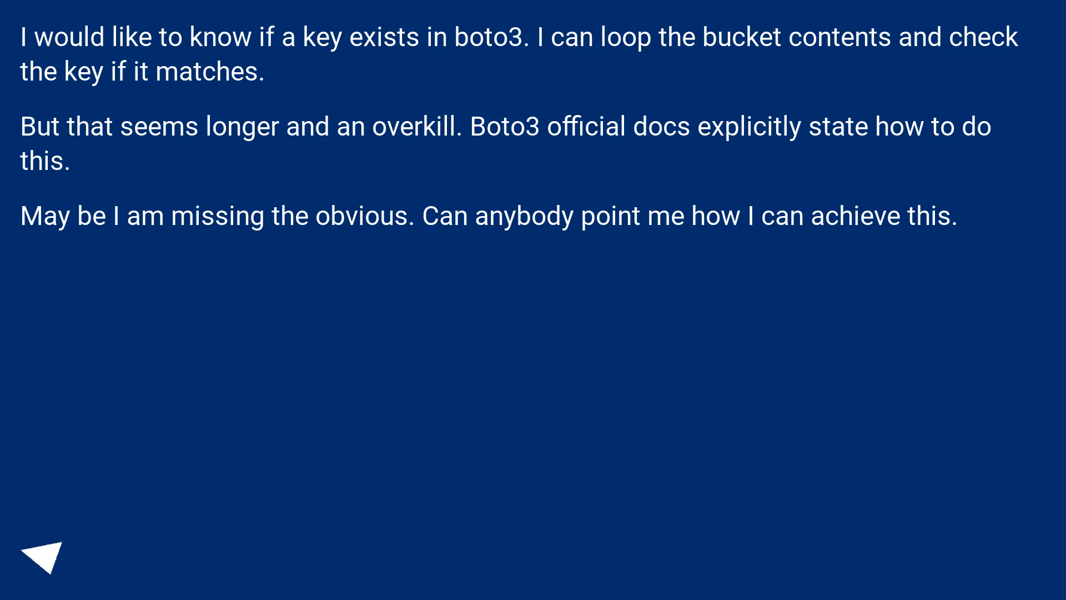
pyautogui.click(44, 556)
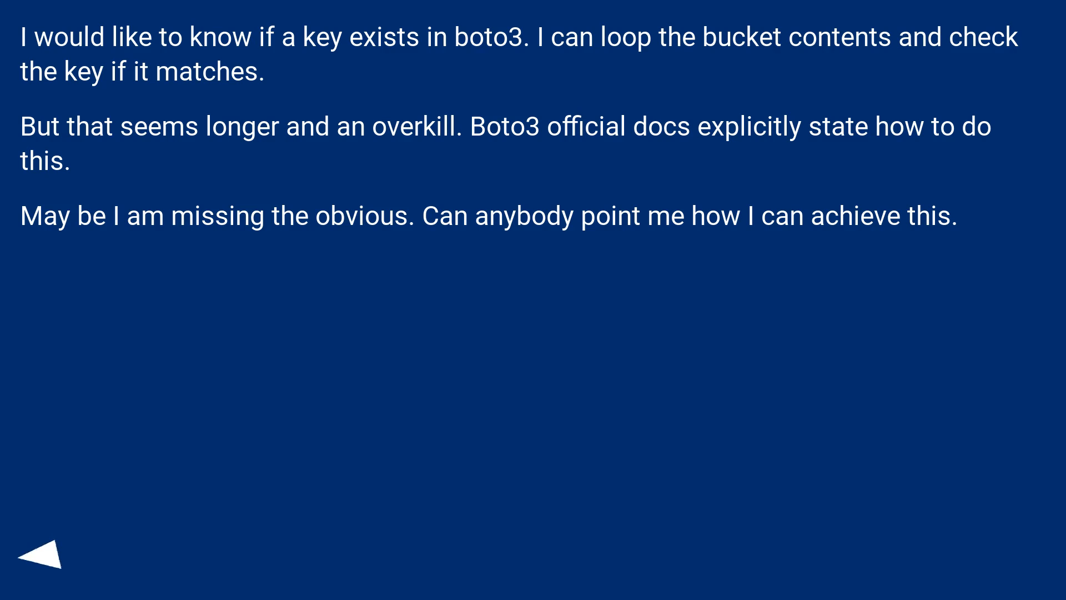
pyautogui.click(43, 556)
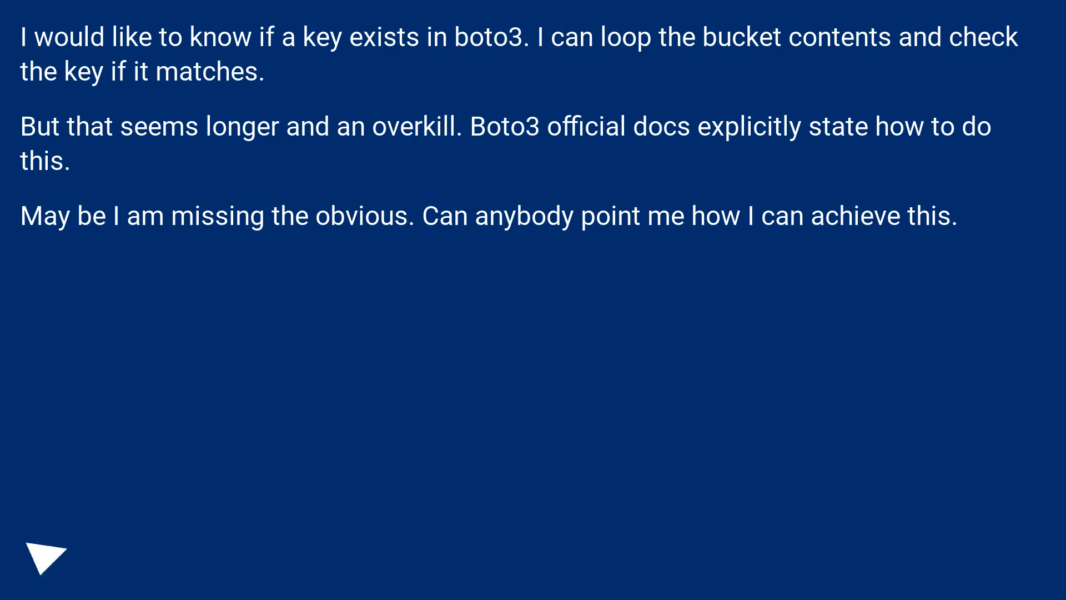
pyautogui.click(44, 554)
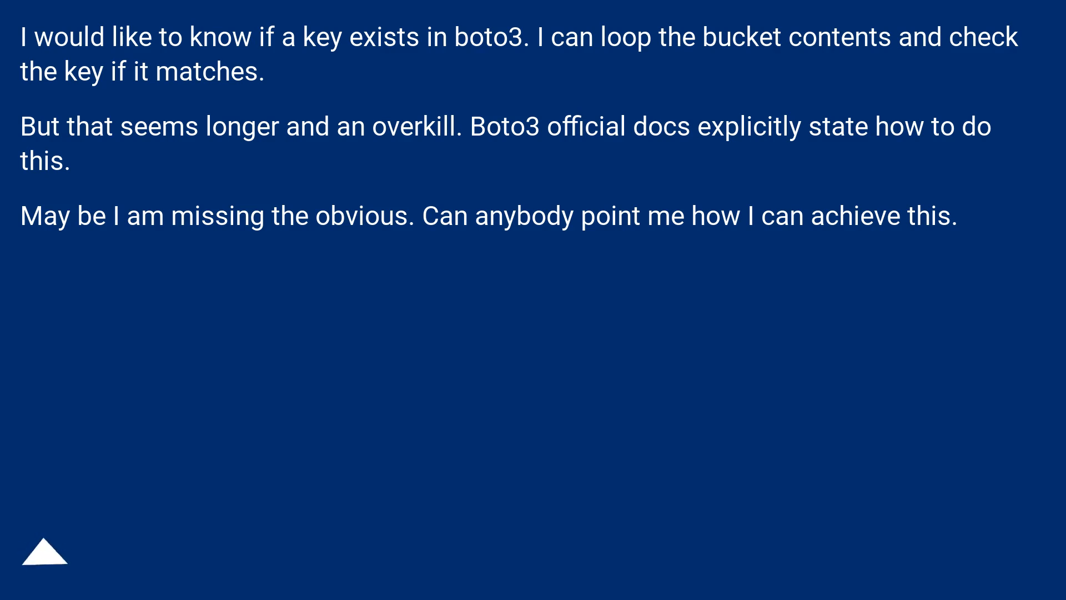
pyautogui.click(43, 552)
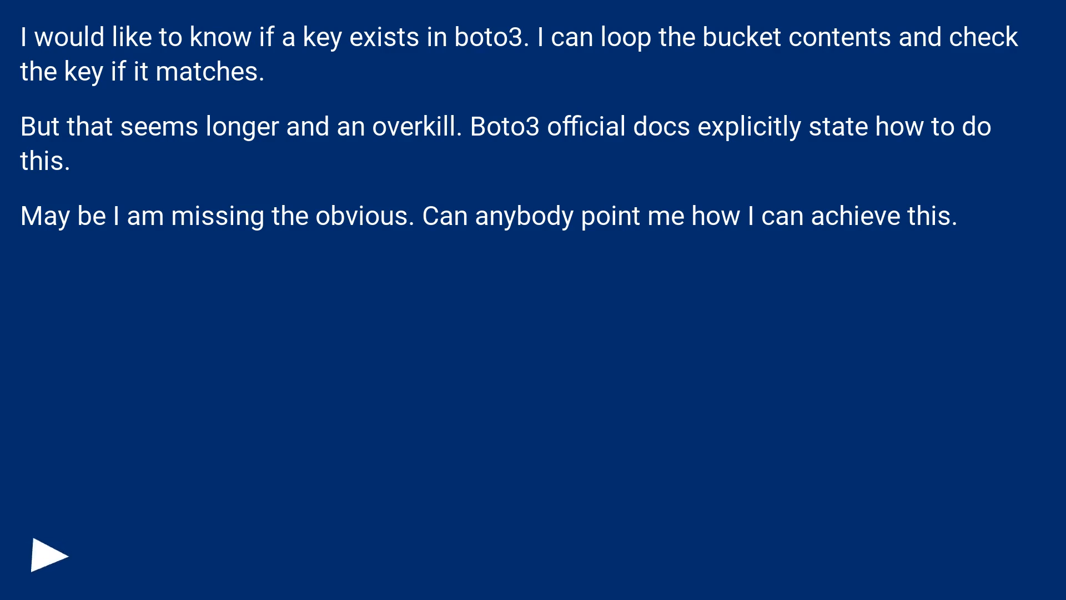
pyautogui.click(45, 555)
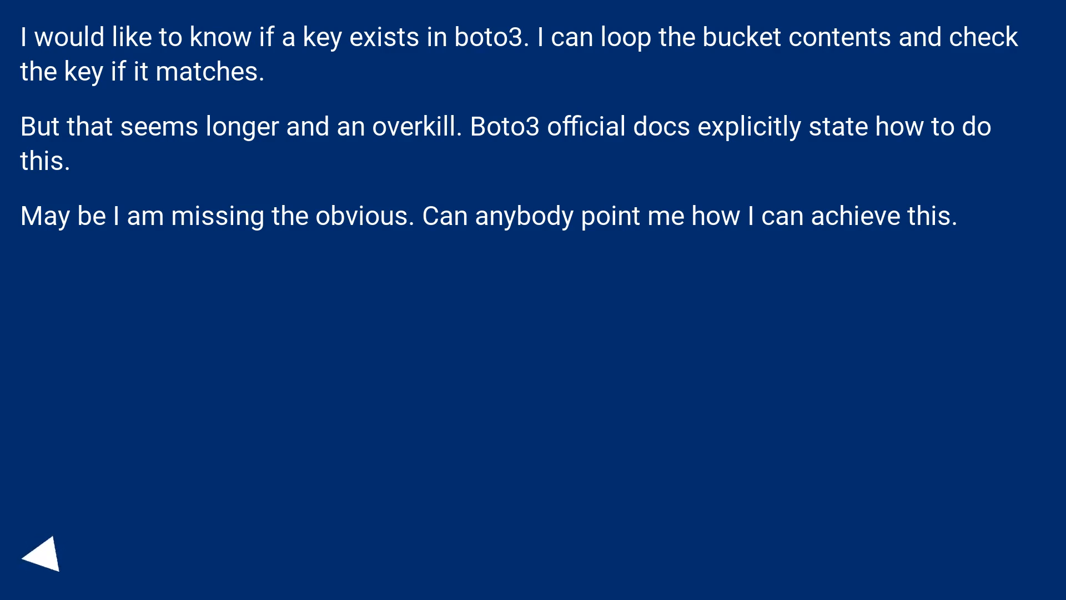
pyautogui.click(43, 547)
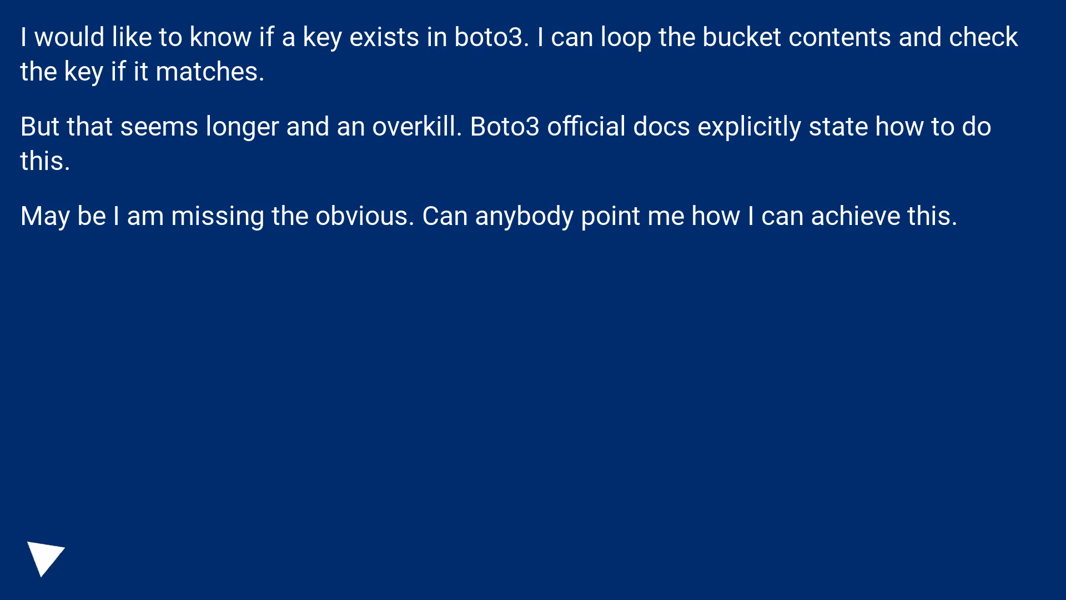
pyautogui.click(42, 557)
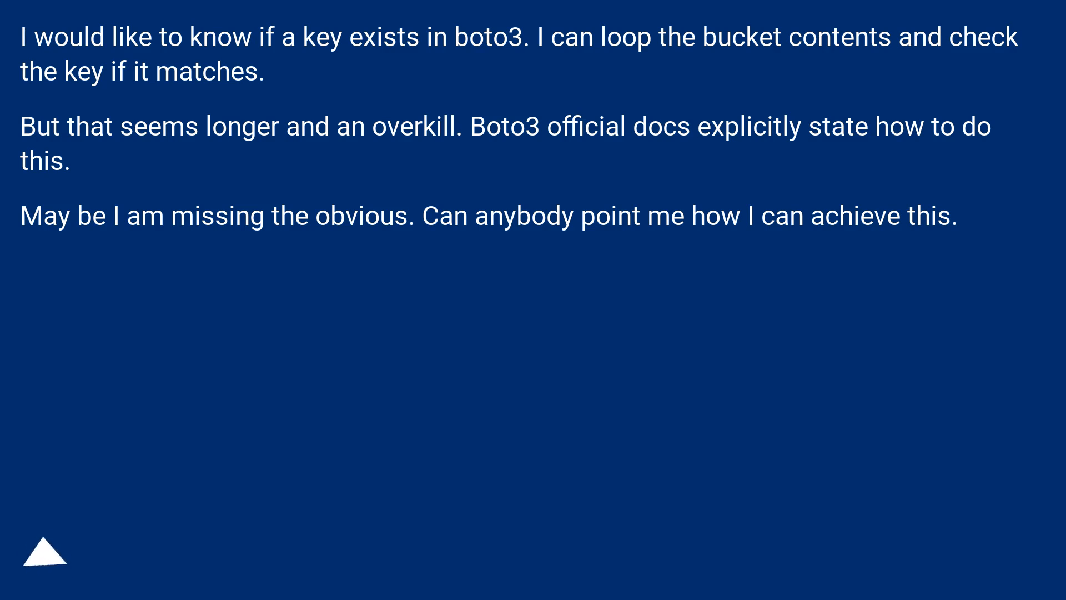